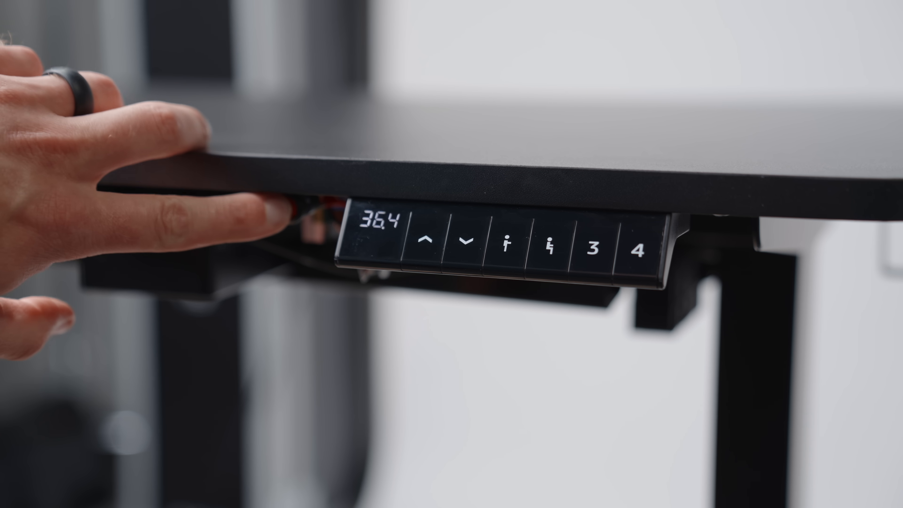
pyautogui.click(464, 241)
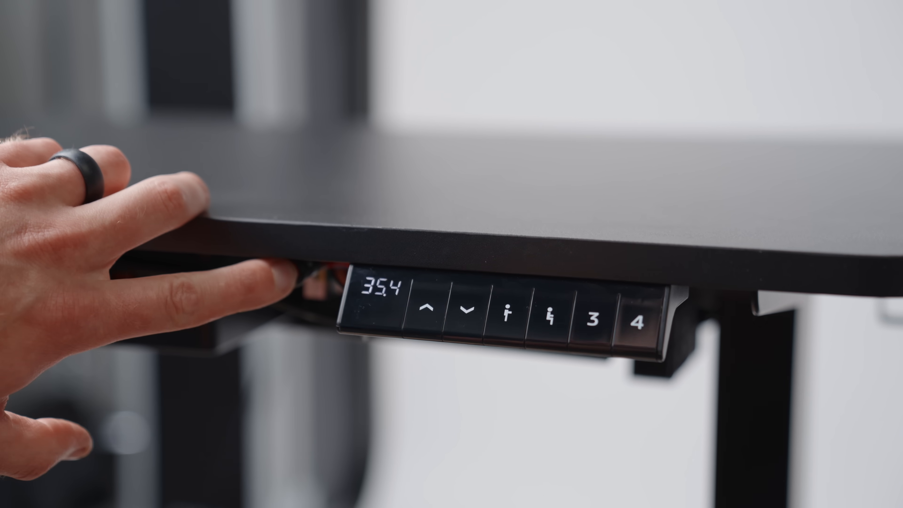
pyautogui.click(428, 303)
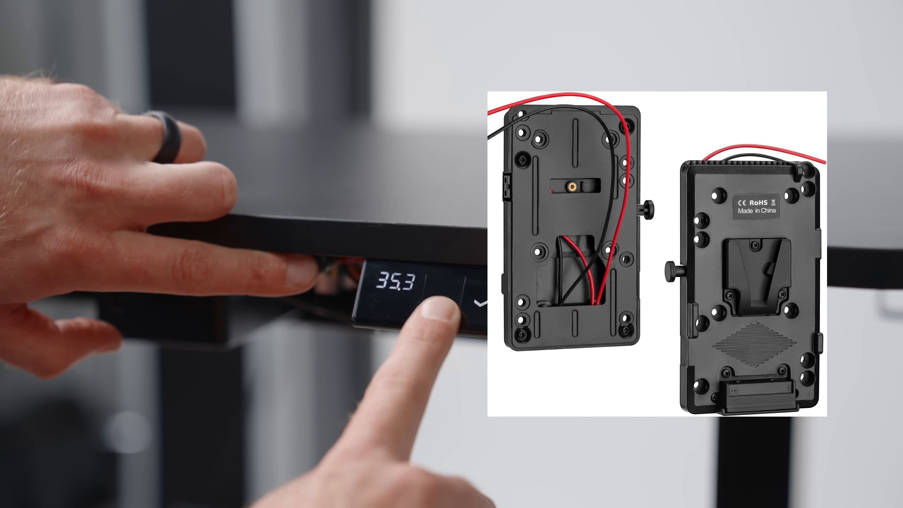
pyautogui.click(443, 283)
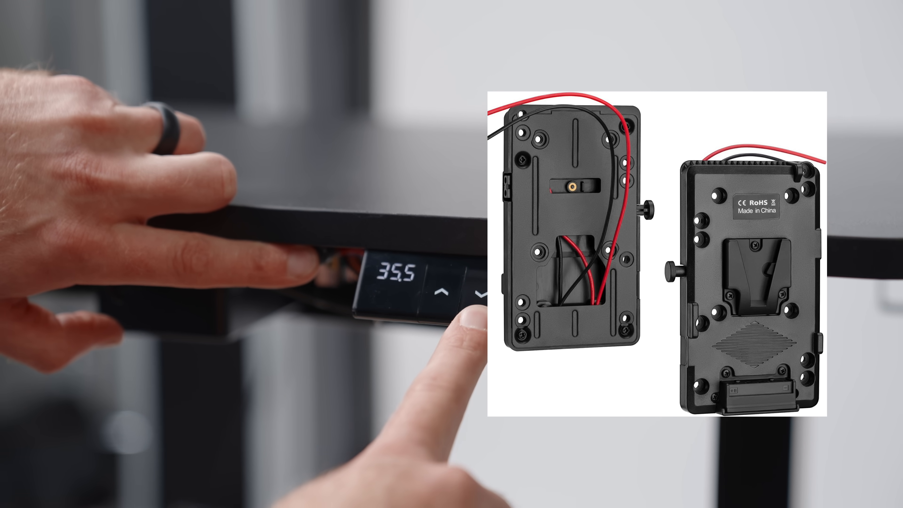